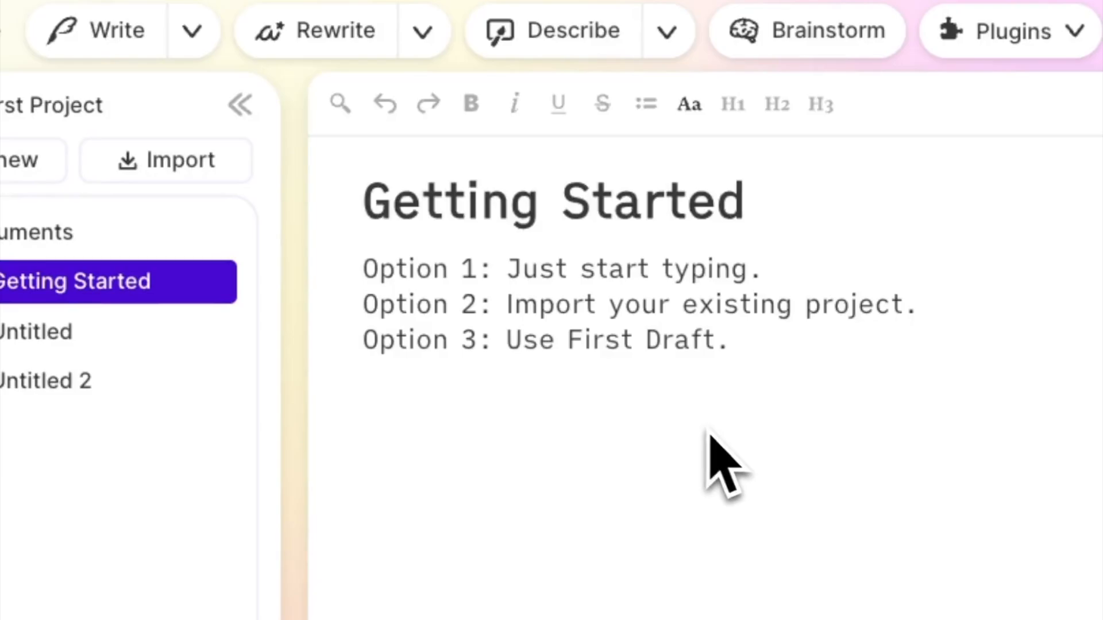
mouse_move(766, 478)
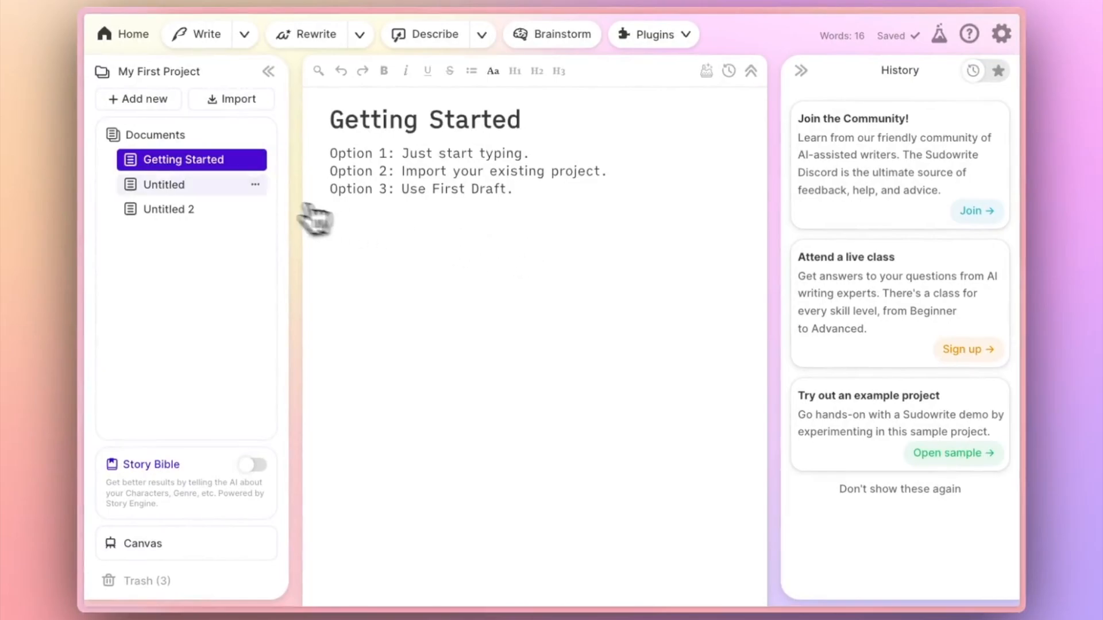
Continue the Untitled story with '... until one day when the Dearth came to Hollywinter.'.
left_click(164, 184)
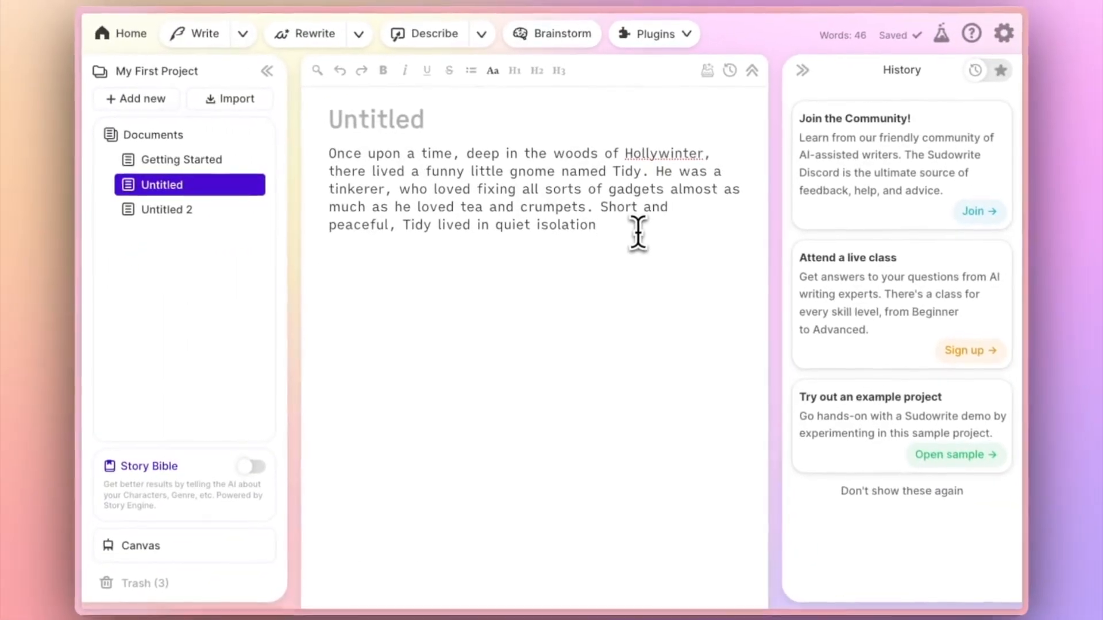
type("... u")
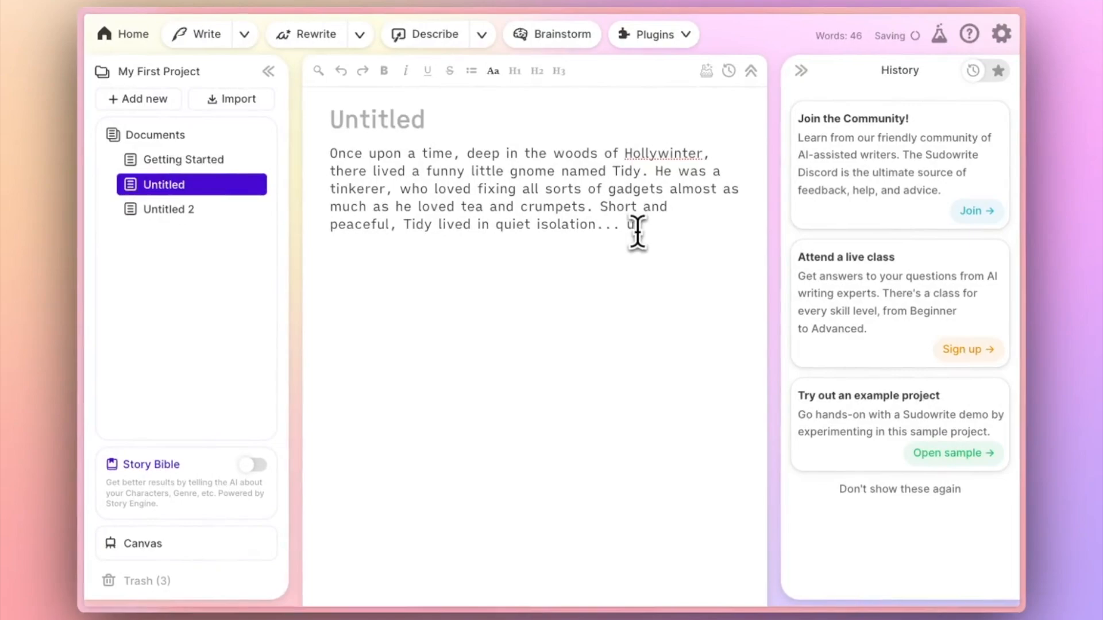
type("until one day wh")
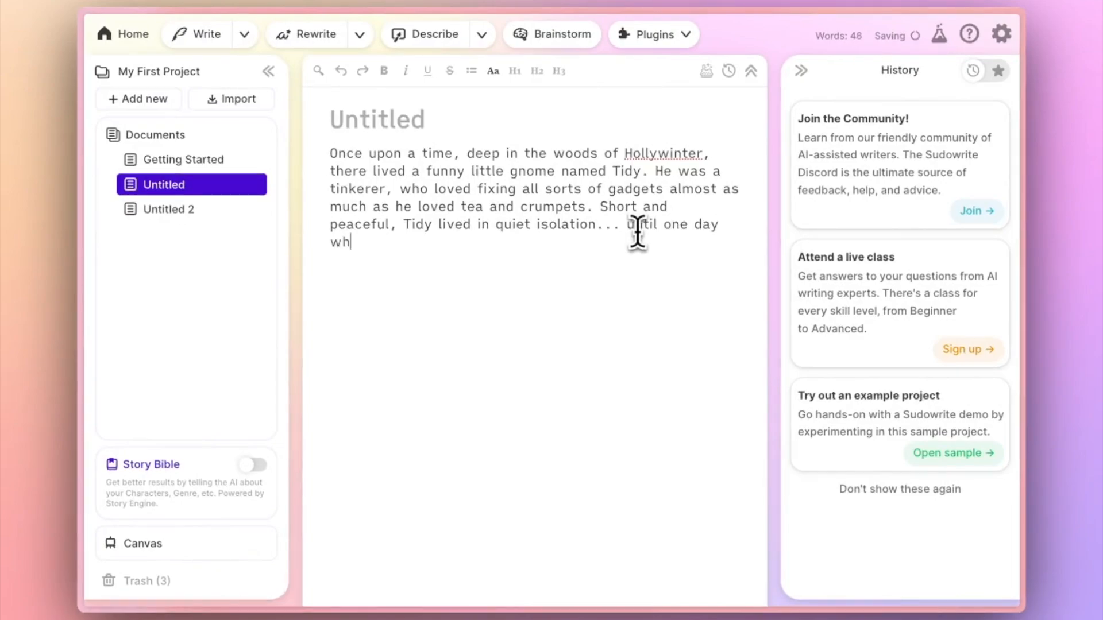
type("en the Dearth")
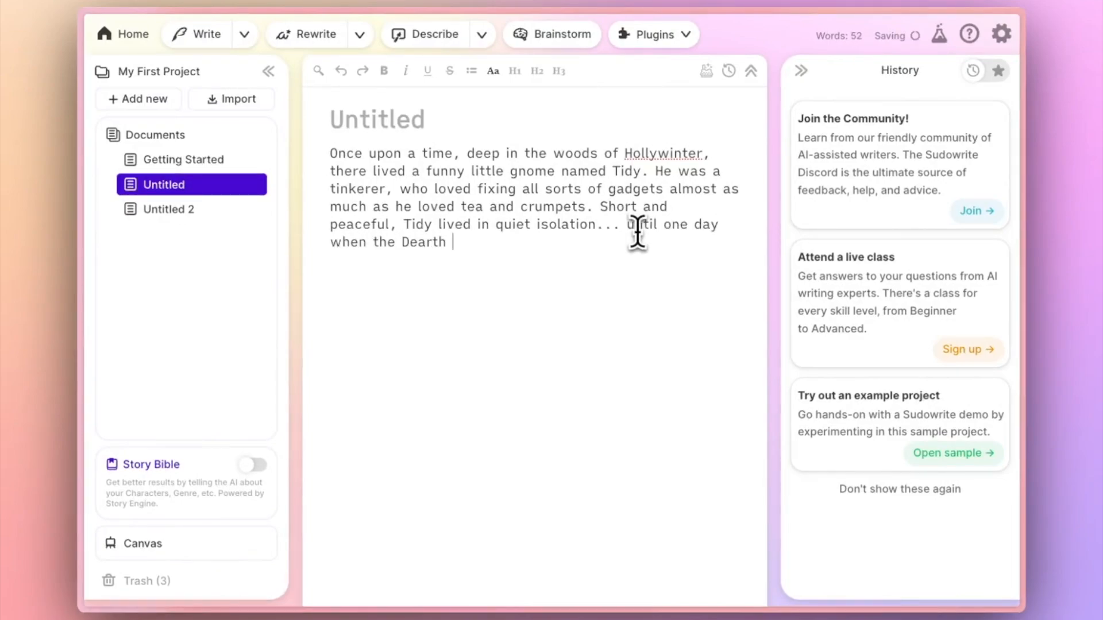
type("came to Hollywi")
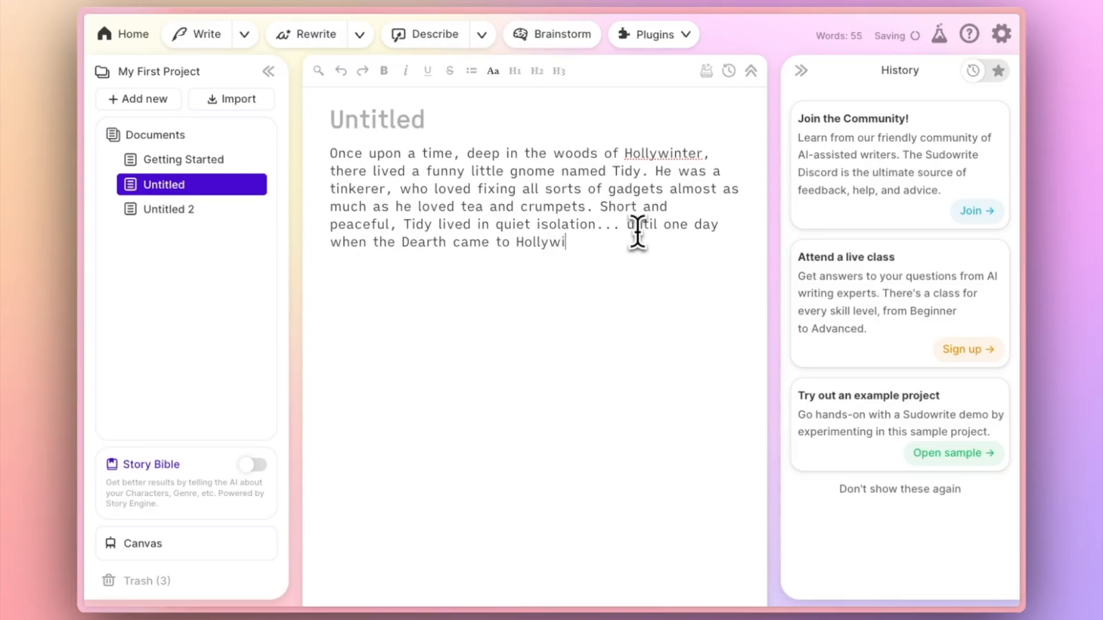
type("nter.")
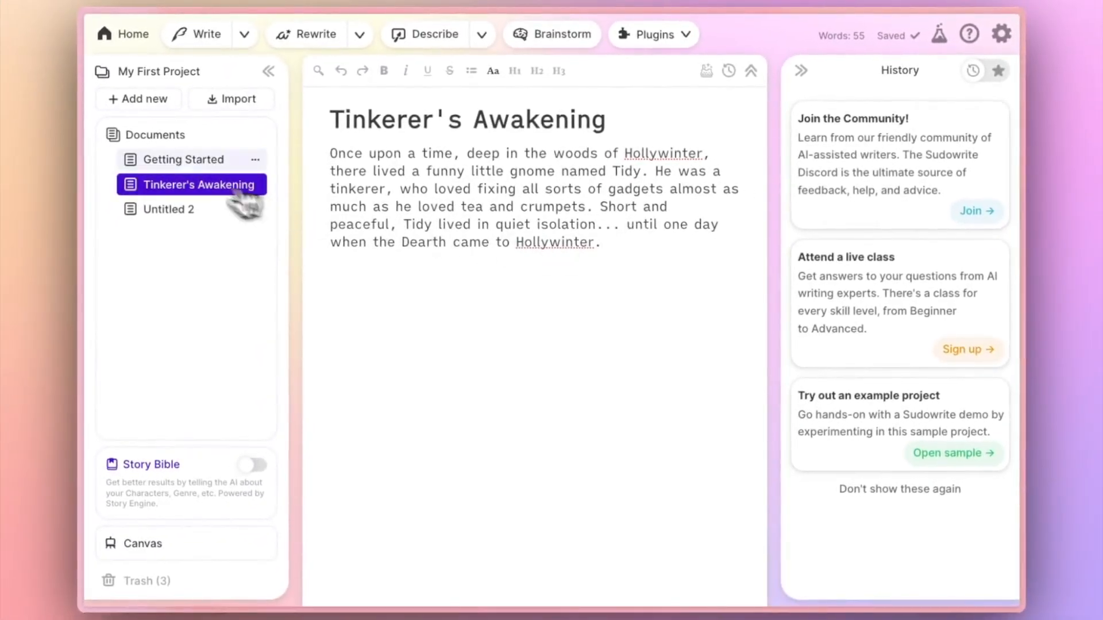
Switch back to the Getting Started document.
left_click(182, 159)
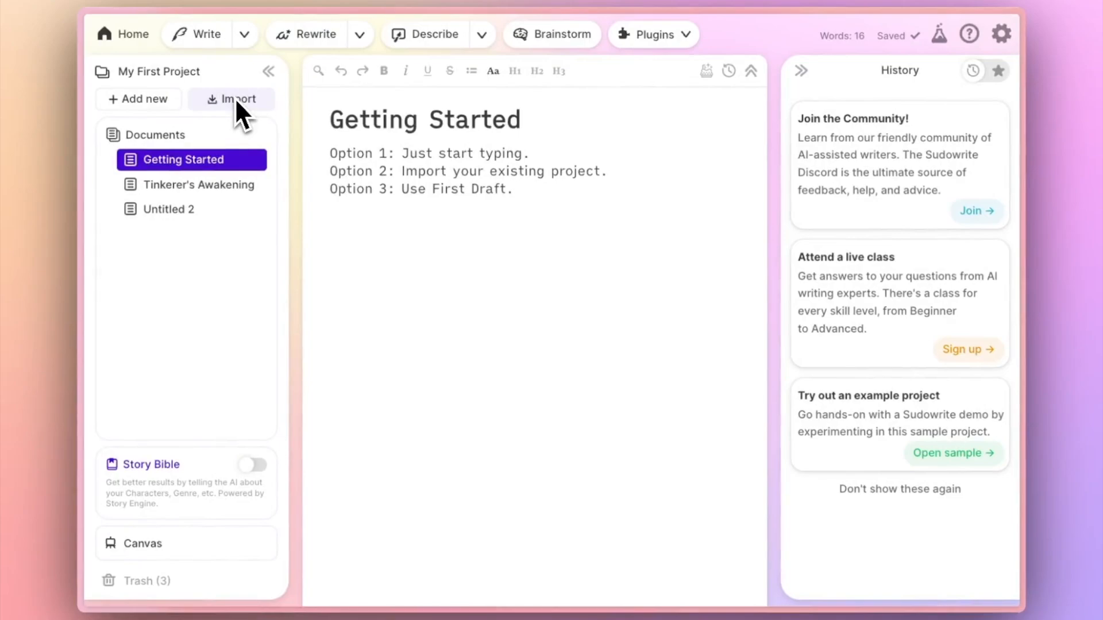
mouse_move(139, 296)
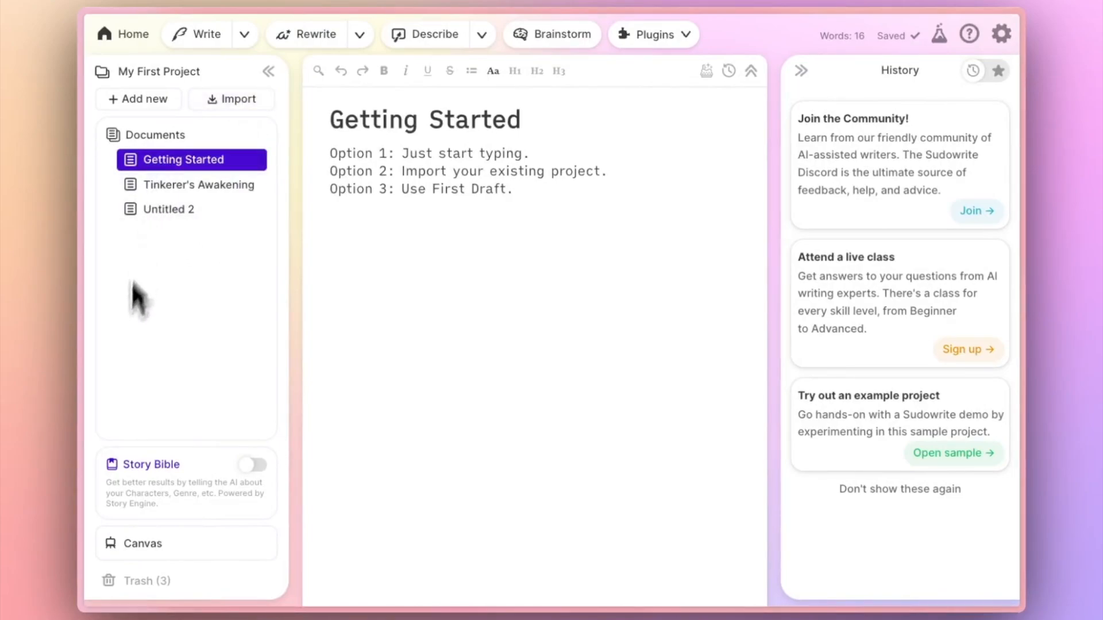
mouse_move(170, 362)
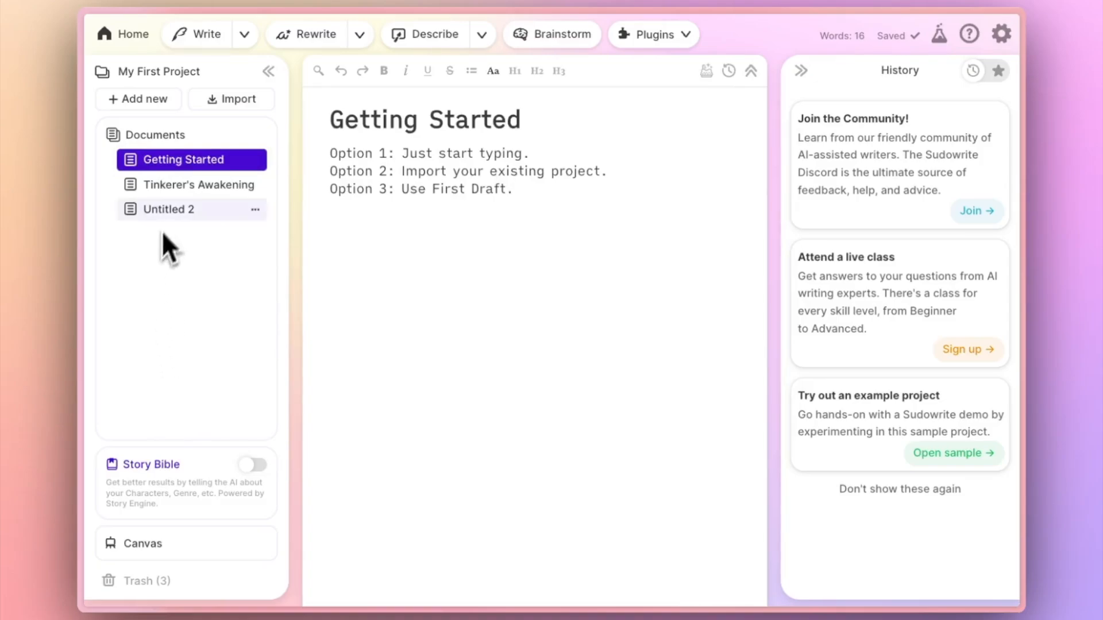
mouse_move(453, 211)
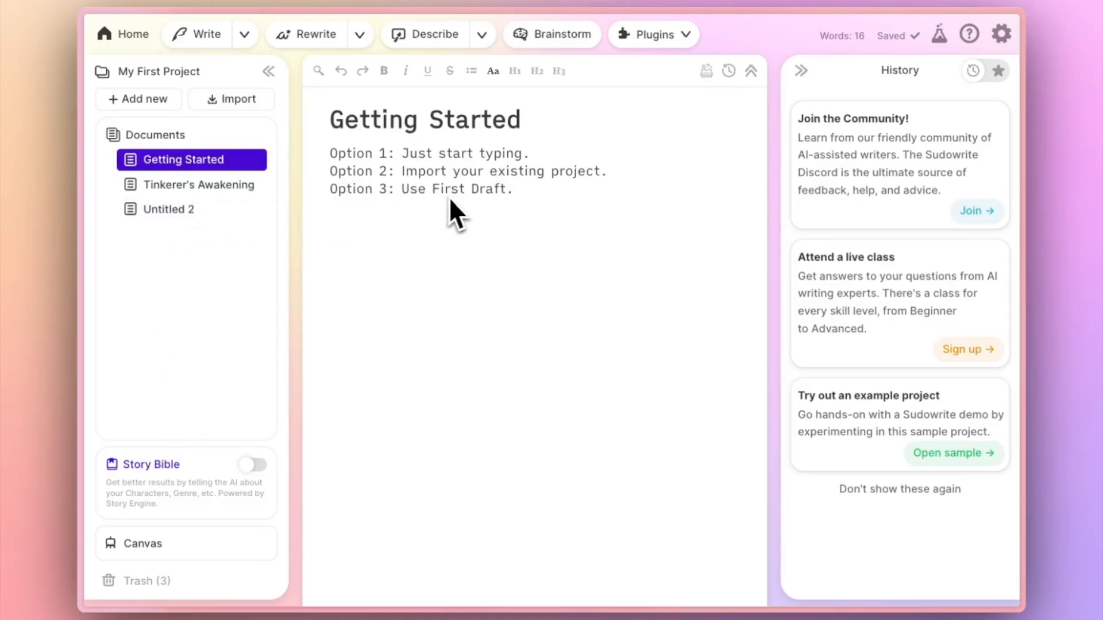
mouse_move(274, 288)
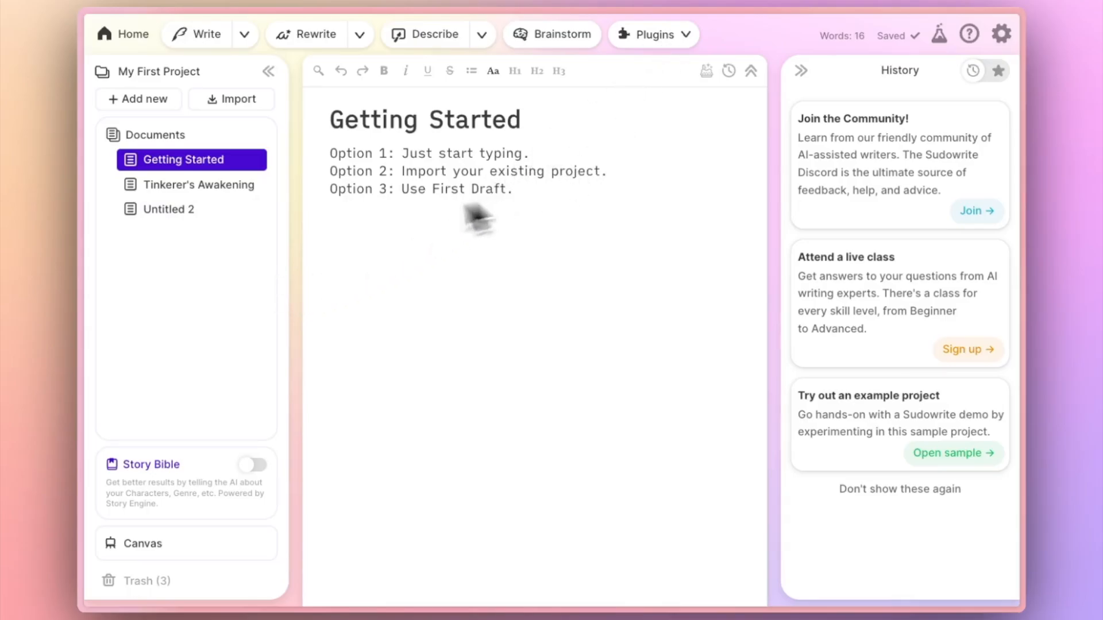
Start the First Draft plugin on the empty Untitled 2 document.
left_click(168, 209)
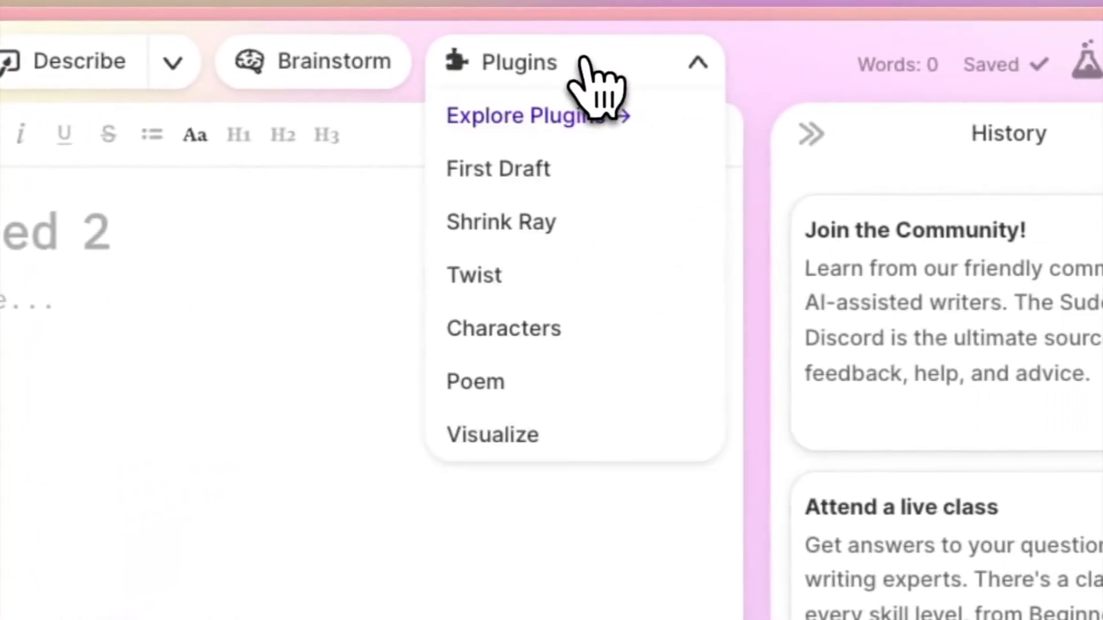
left_click(498, 168)
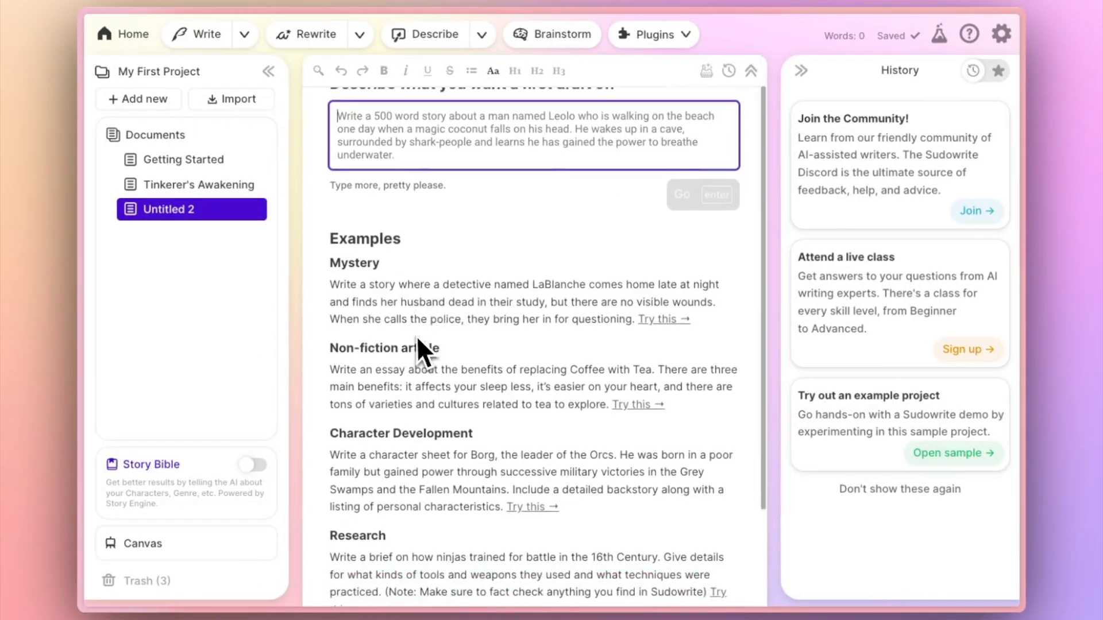
scroll("down", 3)
type("write a contemporary retelling of the boy who cried wolf, modernized for the digital age. do it in three acts, and make it a short story.")
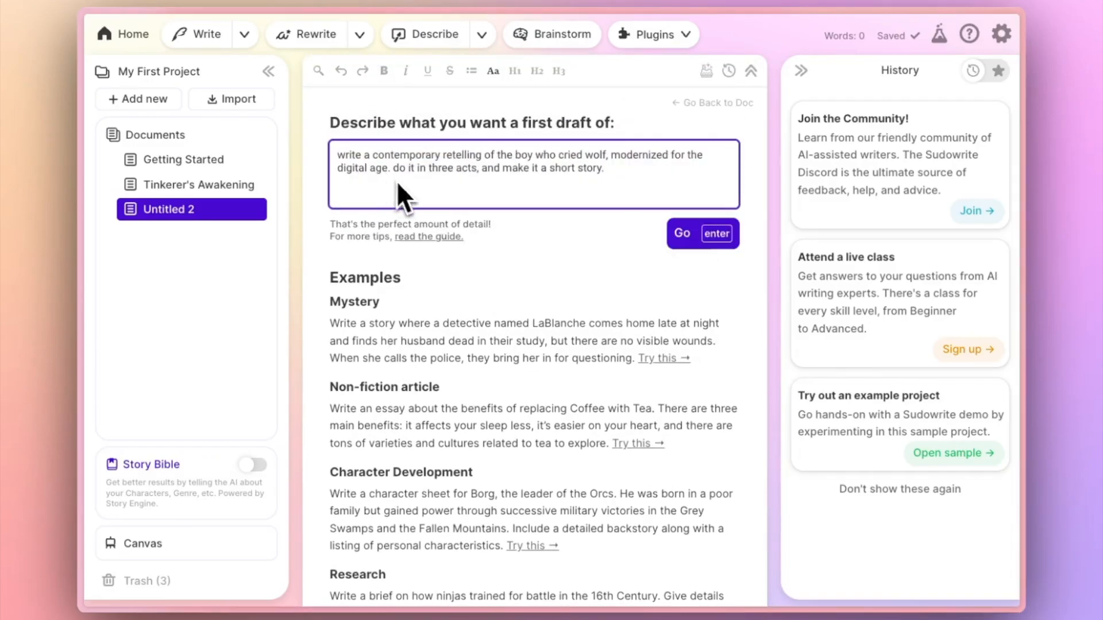
mouse_move(639, 192)
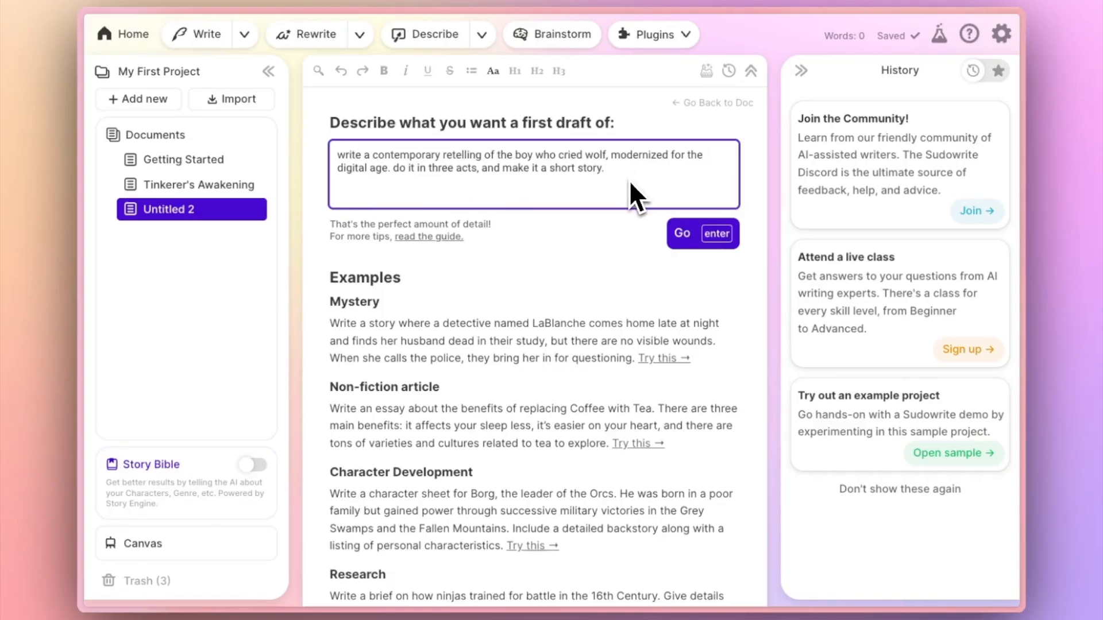
mouse_move(625, 204)
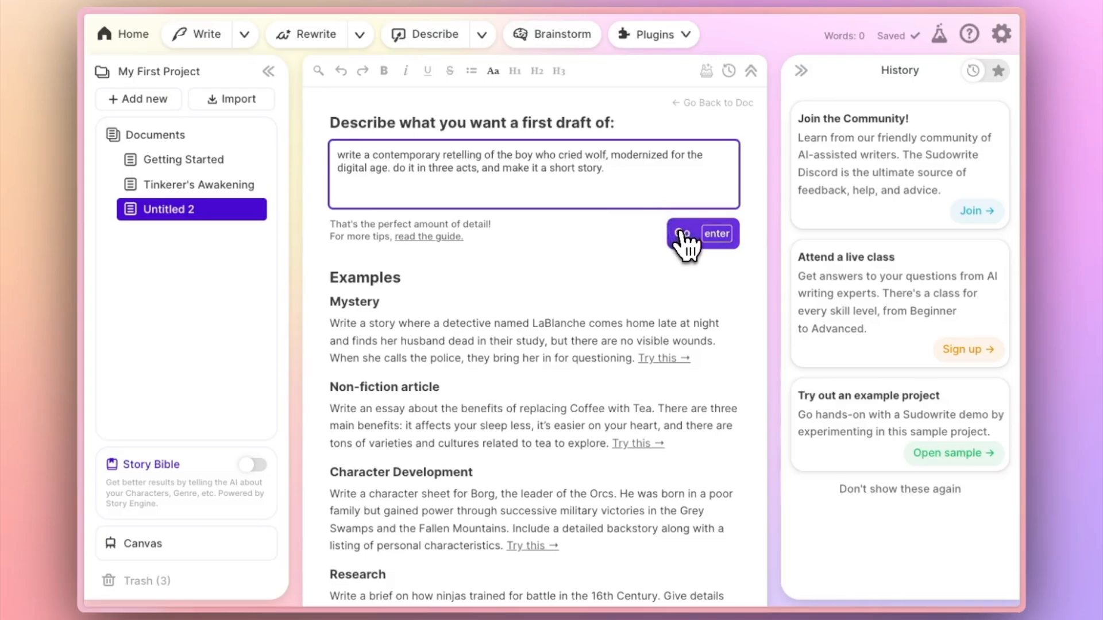
Run First Draft so the Alex-and-the-wolf story generates into Untitled 2.
left_click(701, 234)
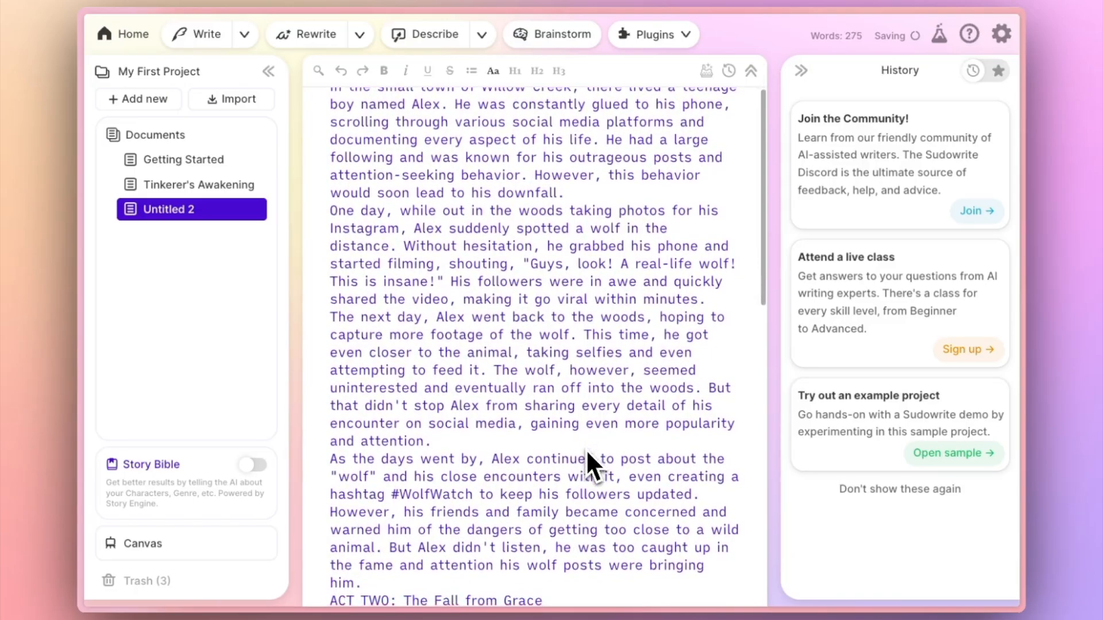
scroll("down", 3)
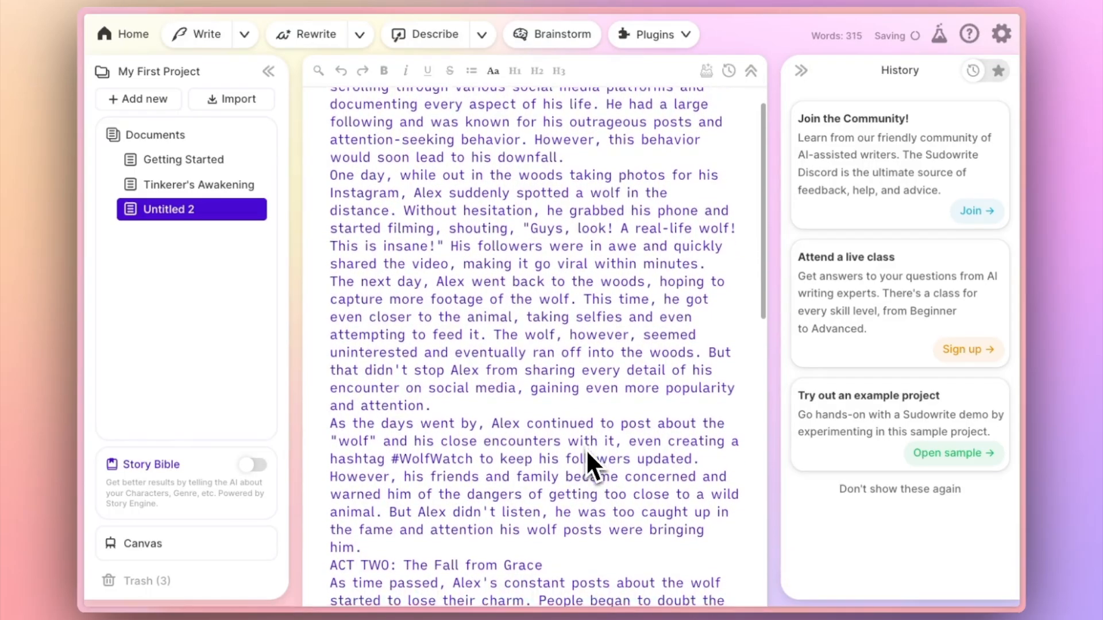